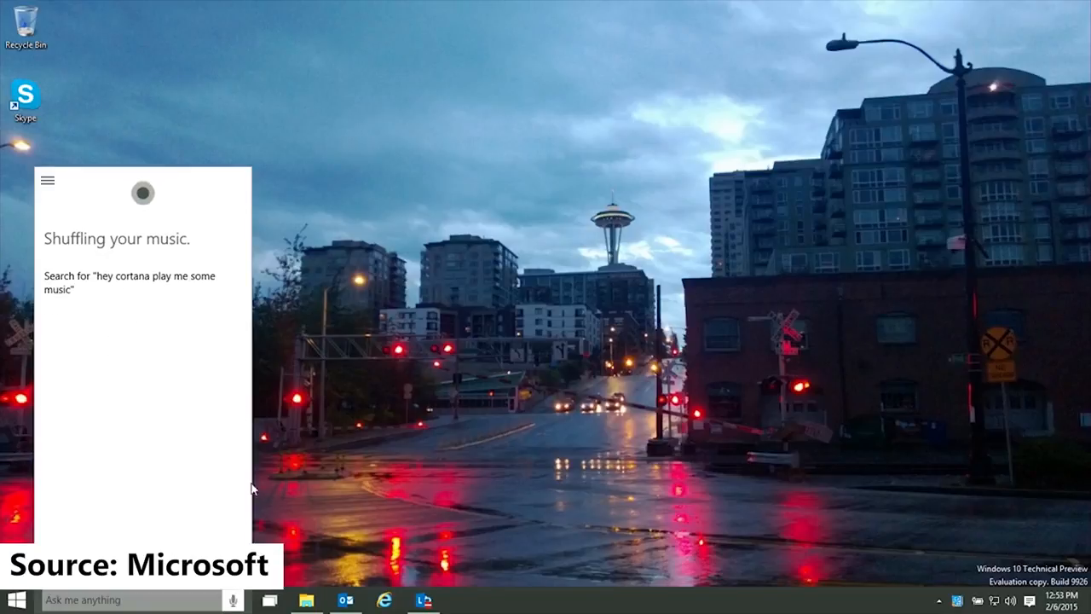
mouse_move(298, 501)
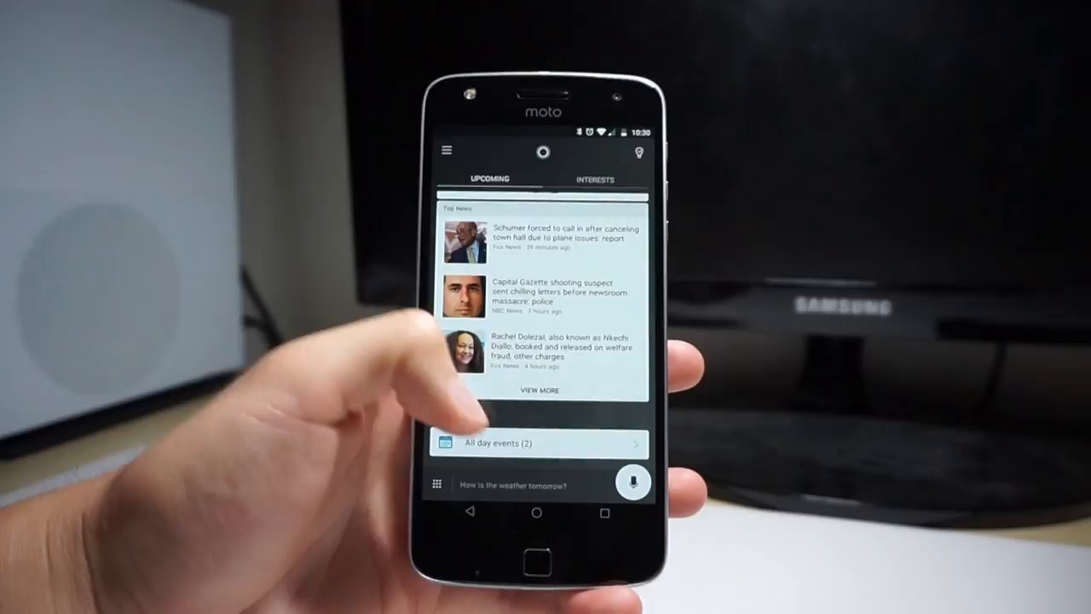
Open the Notebook's Manage Skills list and scroll to Packages, Sports and Weather.
left_click(447, 150)
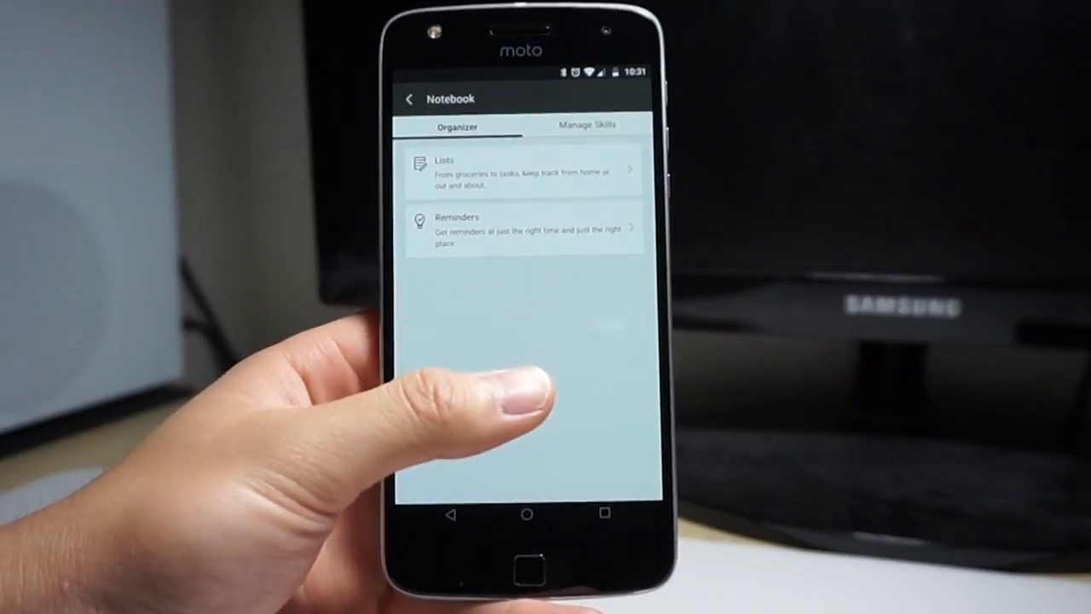
left_click(586, 123)
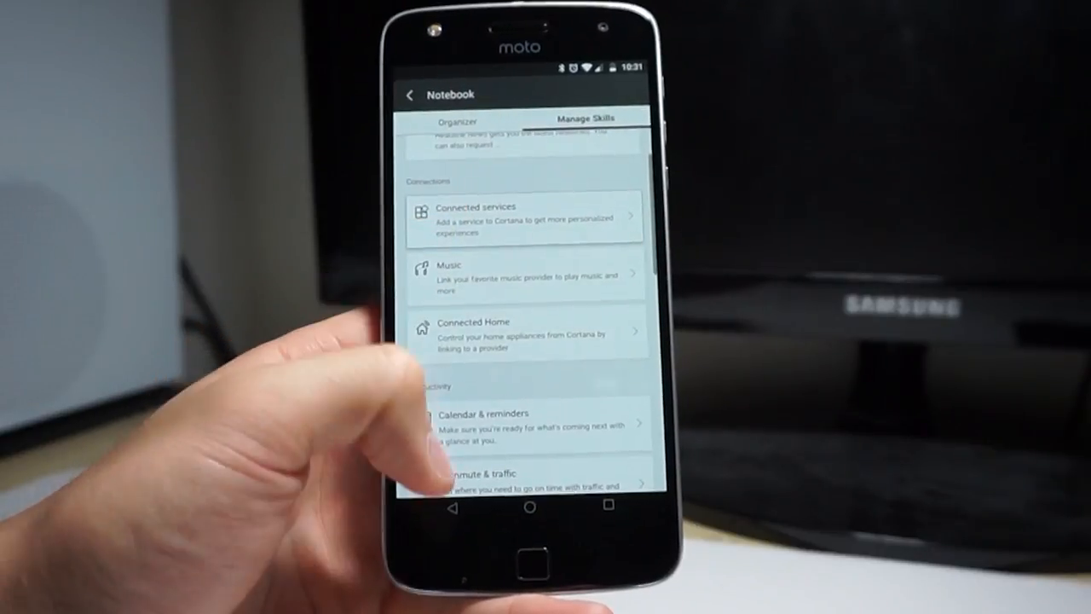
scroll("up", 3)
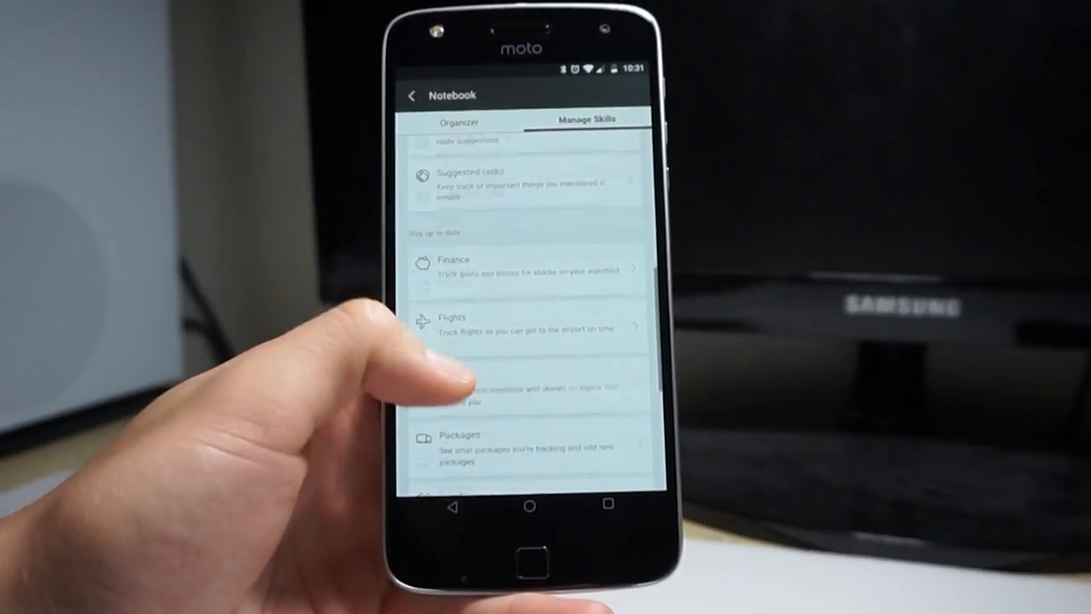
scroll("up", 3)
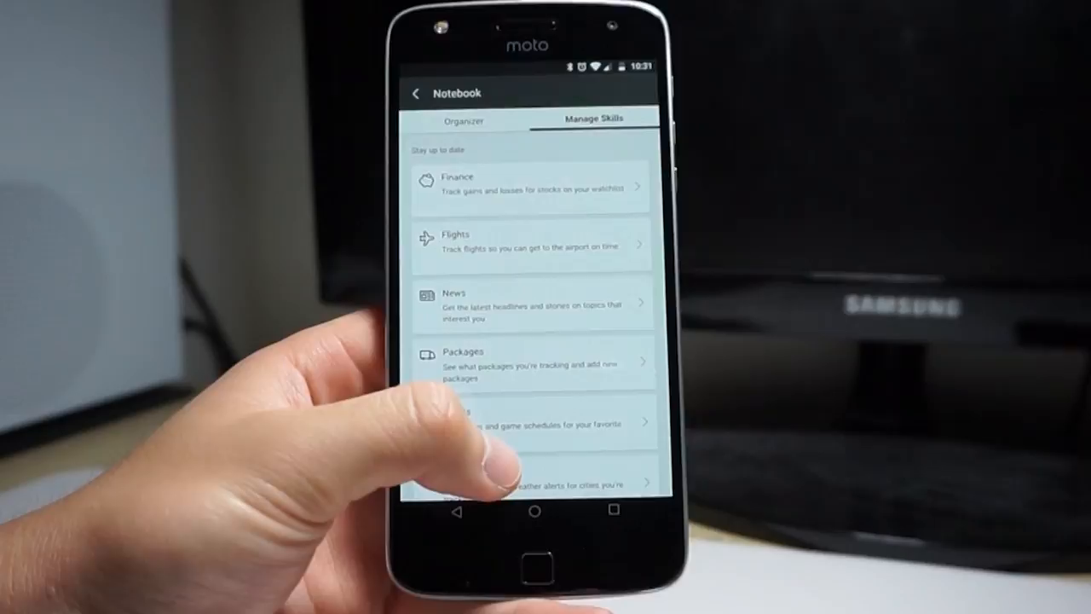
scroll("up", 3)
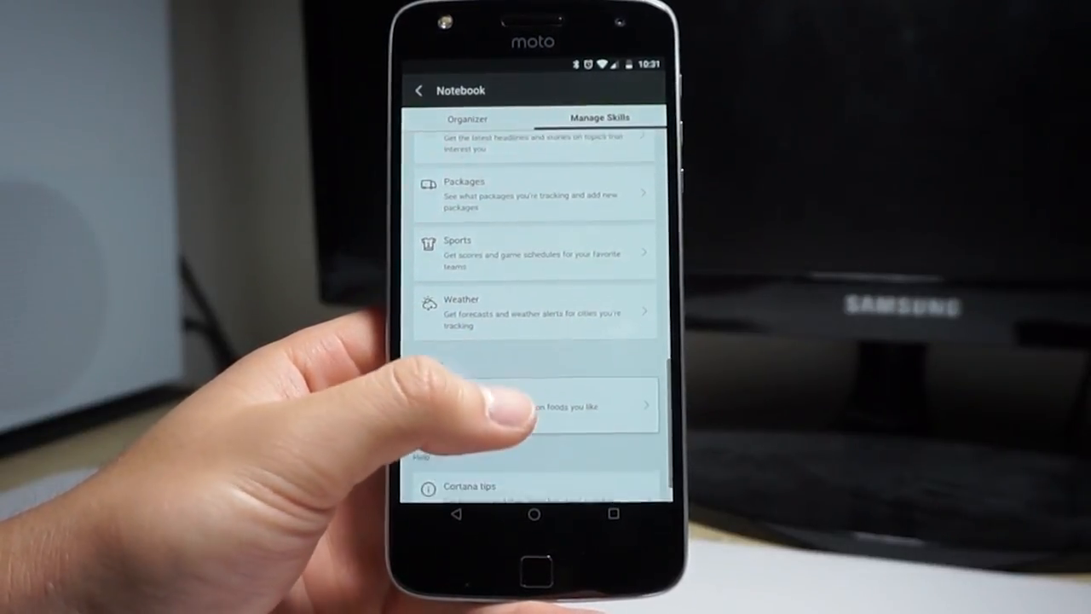
Open Packages and enter tracking ID '1234whydoihavetodo' in the Add a package field.
left_click(533, 192)
type("123")
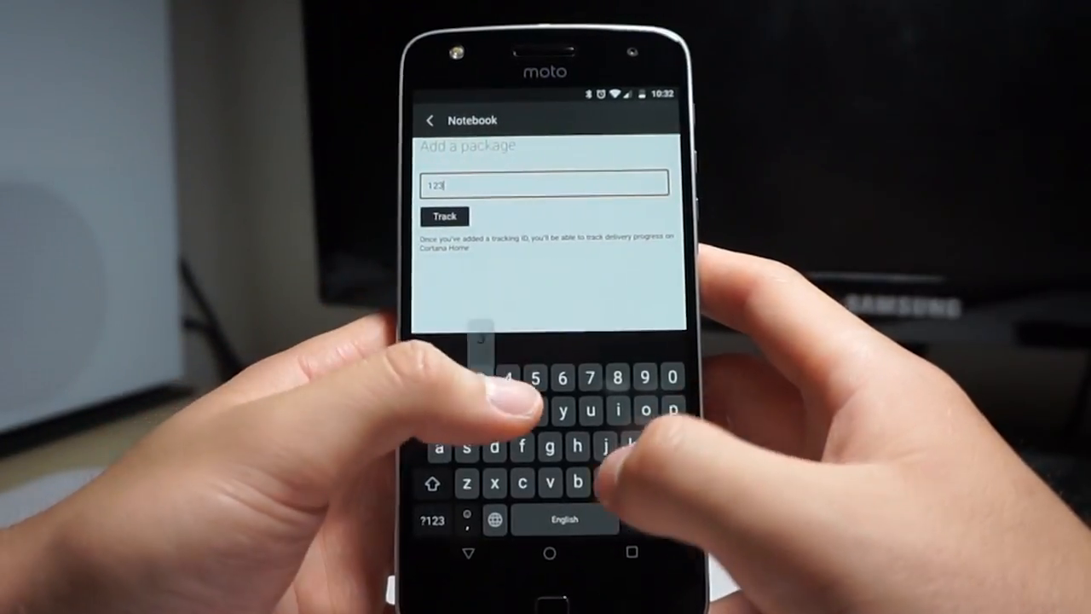
type("4whydo")
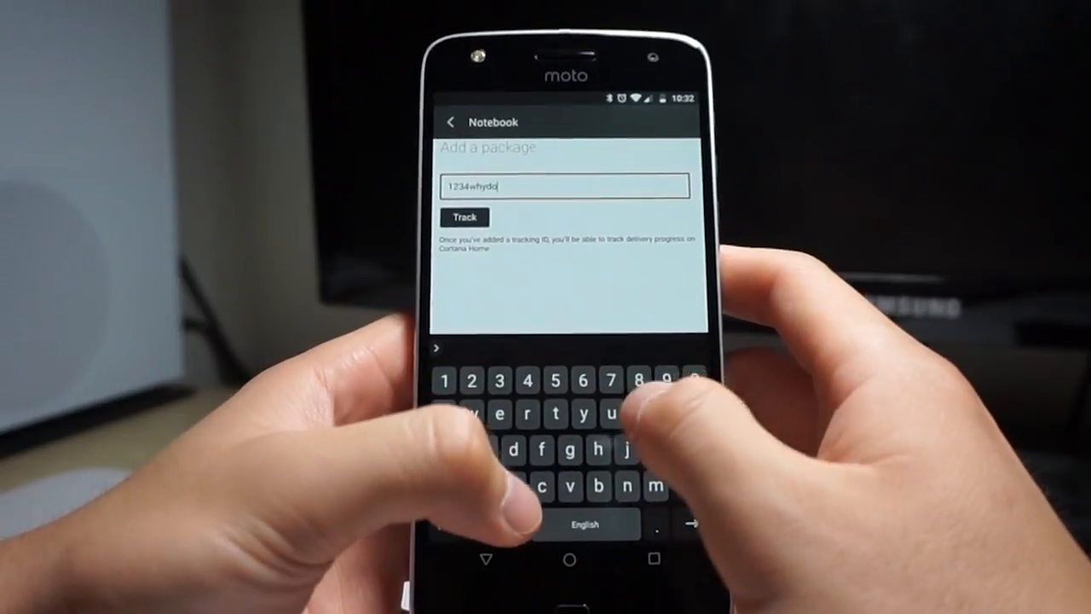
type("ihavetodo")
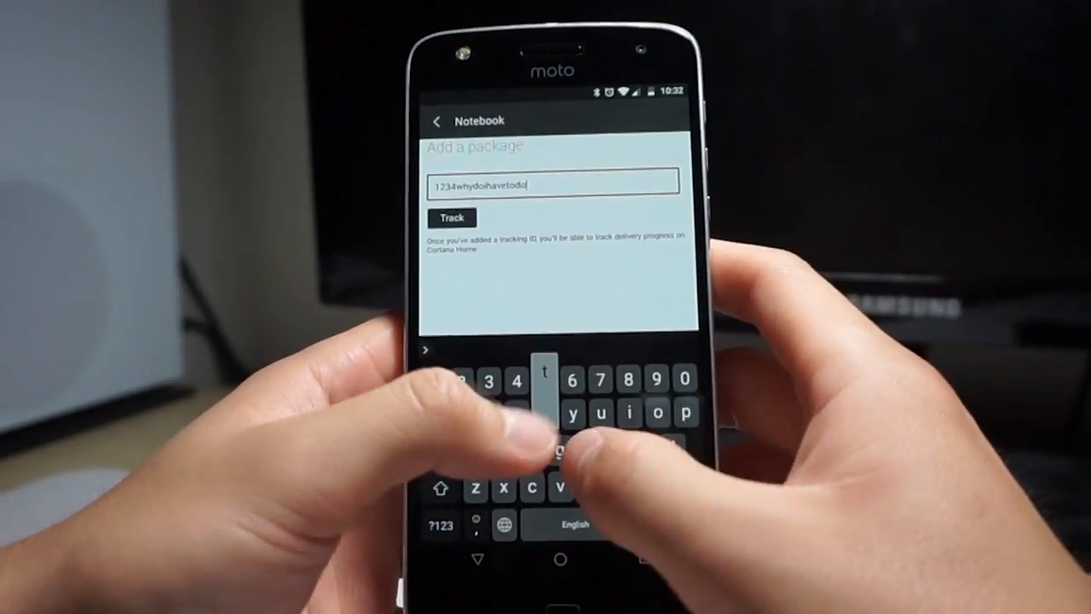